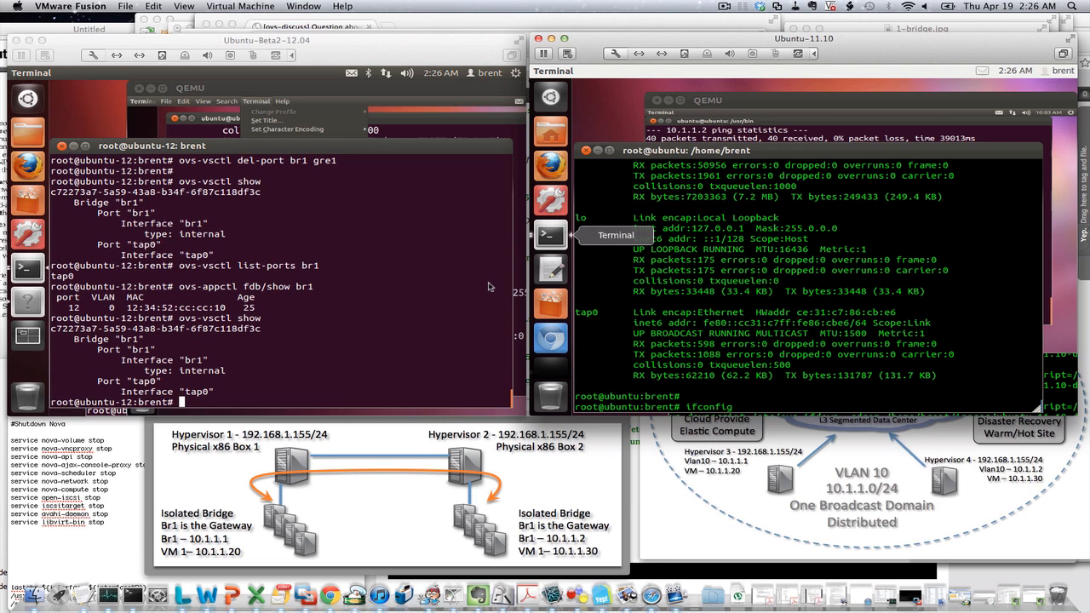
{"action": "mouse_move", "coordinate": [432, 331]}
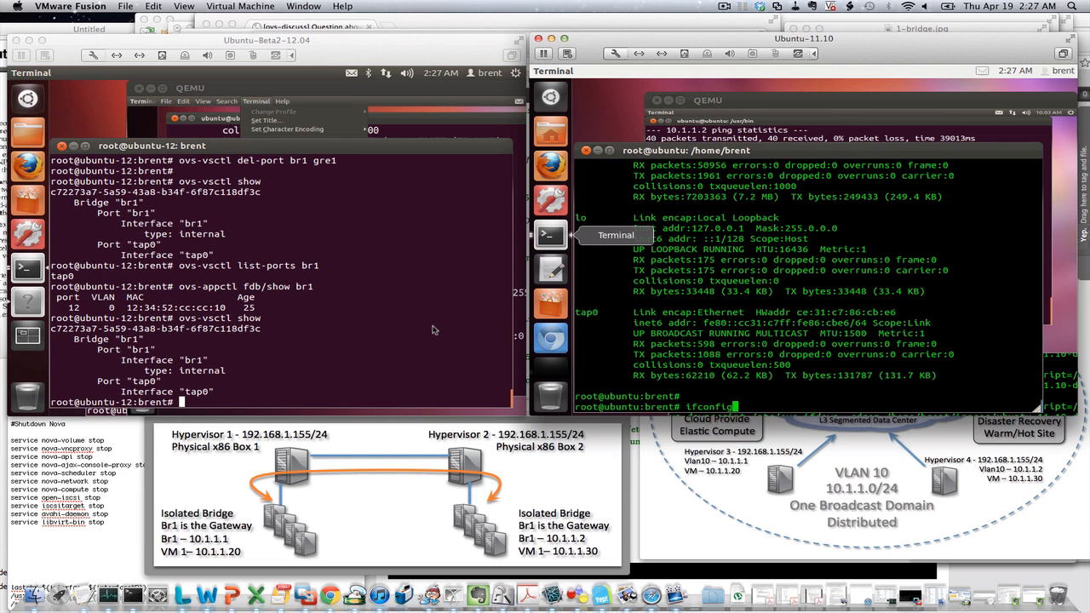
{"action": "mouse_move", "coordinate": [430, 365]}
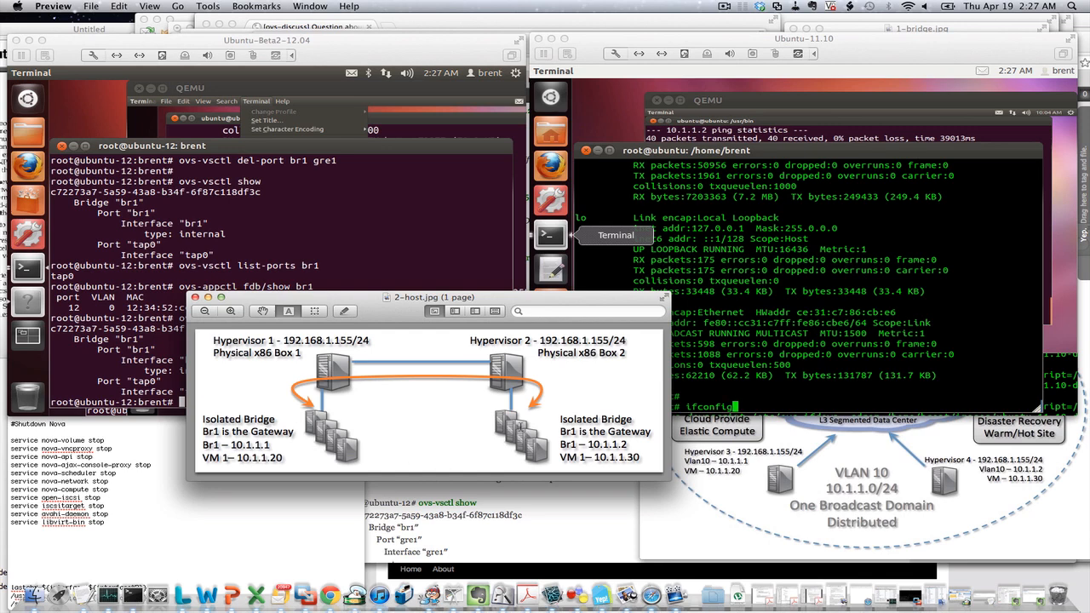
{"action": "mouse_move", "coordinate": [390, 318]}
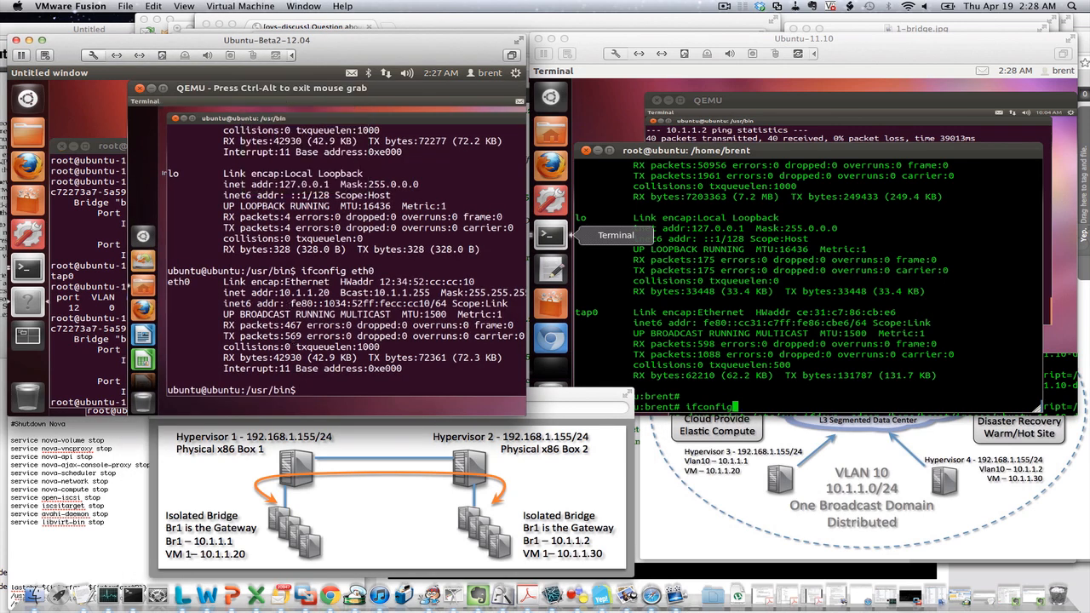
Check the guest's eth0 address 10.1.1.20 and start pinging 10.1.1.30
{"action": "type", "text": "ifconfig eth0"}
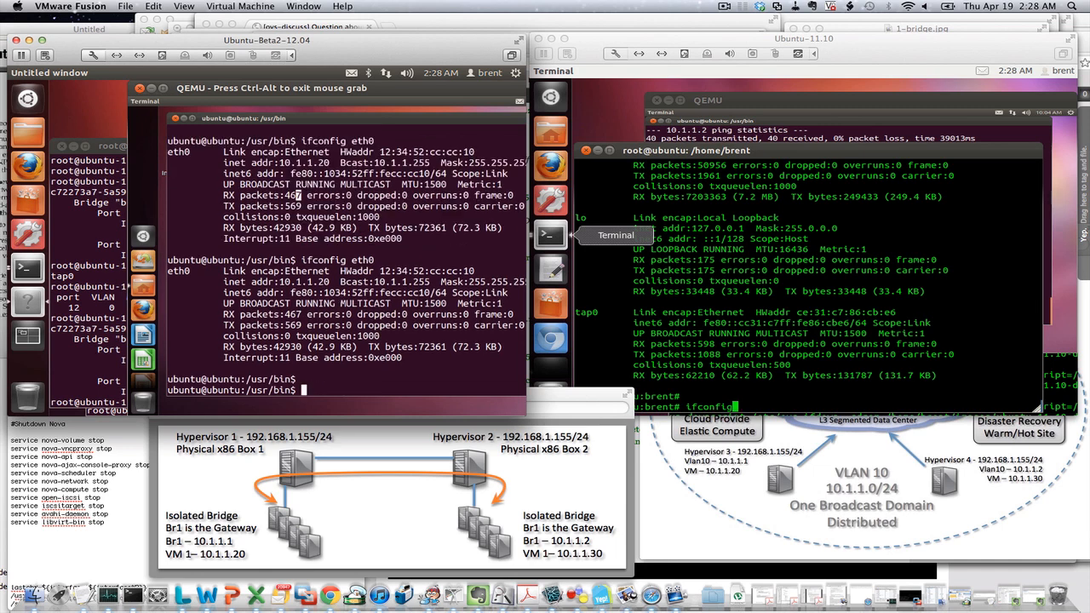
{"action": "type", "text": "ping 10.1.1.30"}
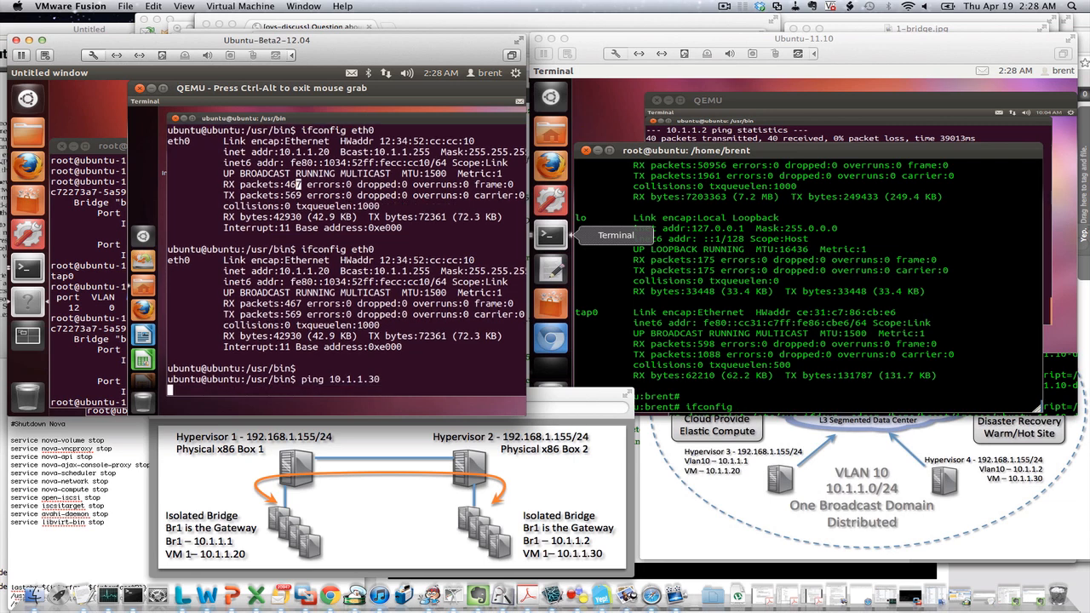
{"action": "key", "text": "Return"}
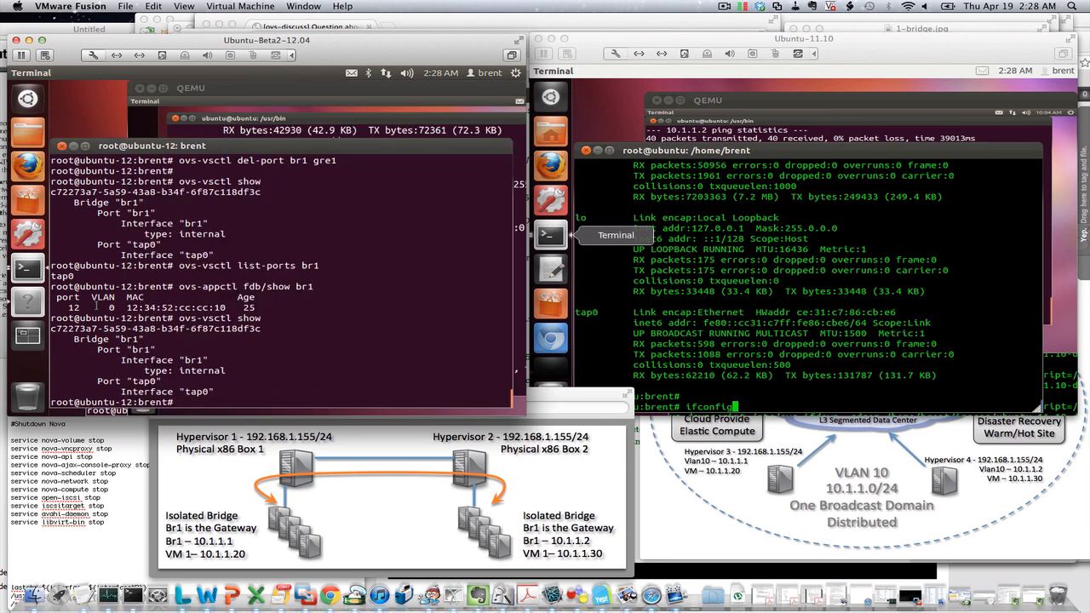
Cycle shell history past del-port, list-ports, fdb/show and dump-flows to the add-port br1 gre1 remote_ip=192.168.1.152 command
{"action": "type", "text": "ovs-vsctl del-port br1 gre1"}
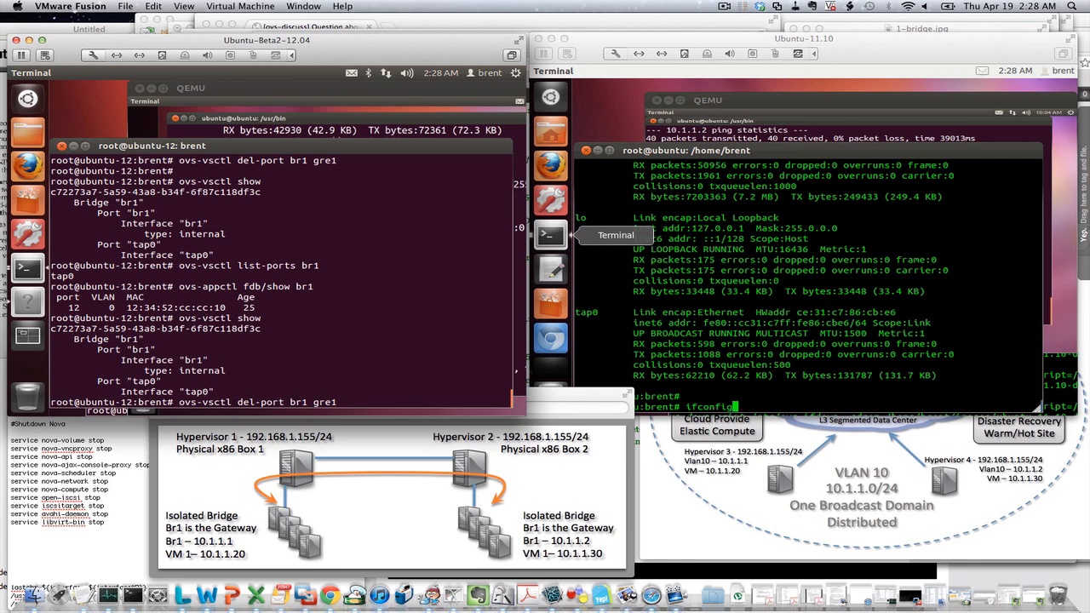
{"action": "type", "text": "ovs-vsctl list-ports br1"}
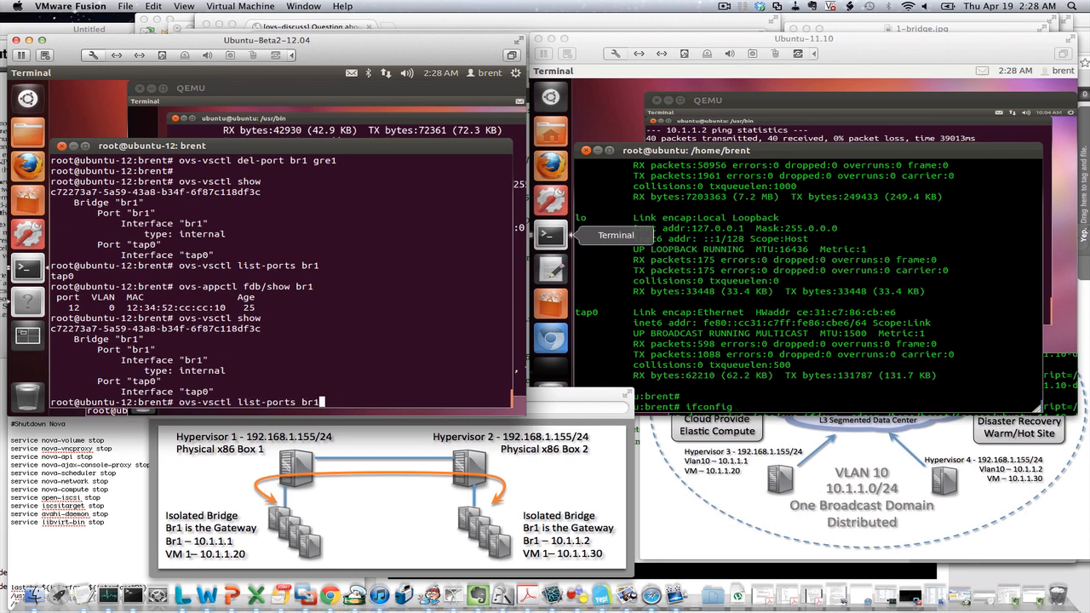
{"action": "type", "text": "ovs-appctl fdb/show br1"}
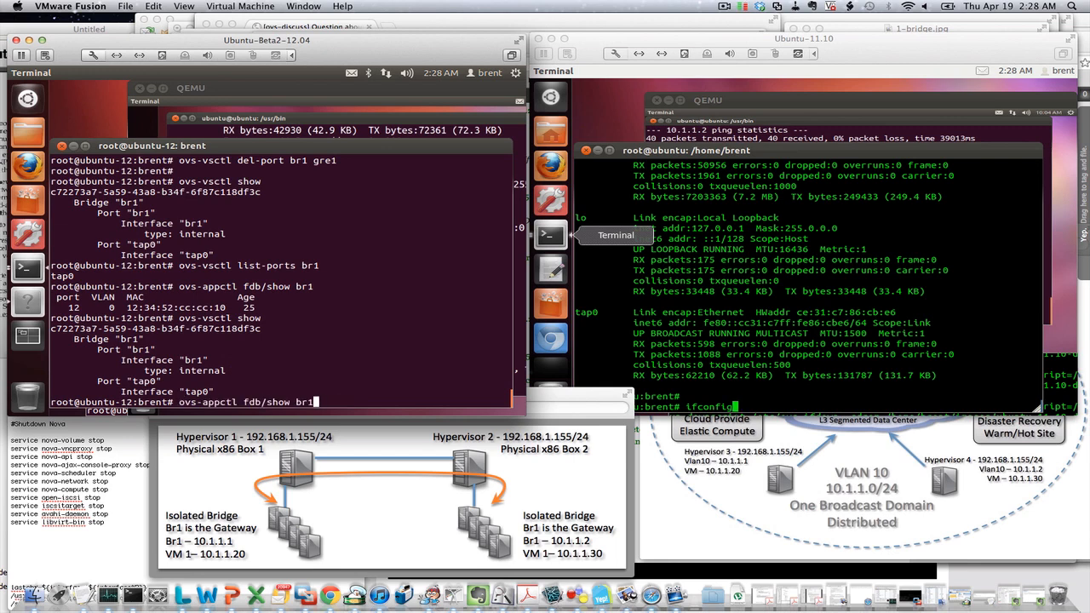
{"action": "type", "text": "ovs-ofctl dump-flows tap0"}
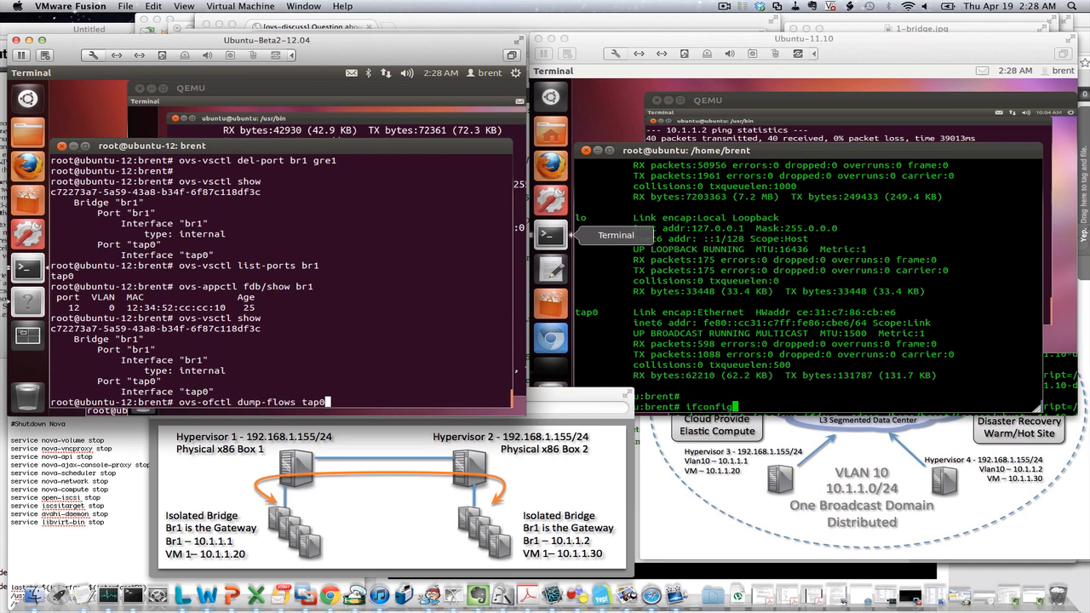
{"action": "key", "text": "Return"}
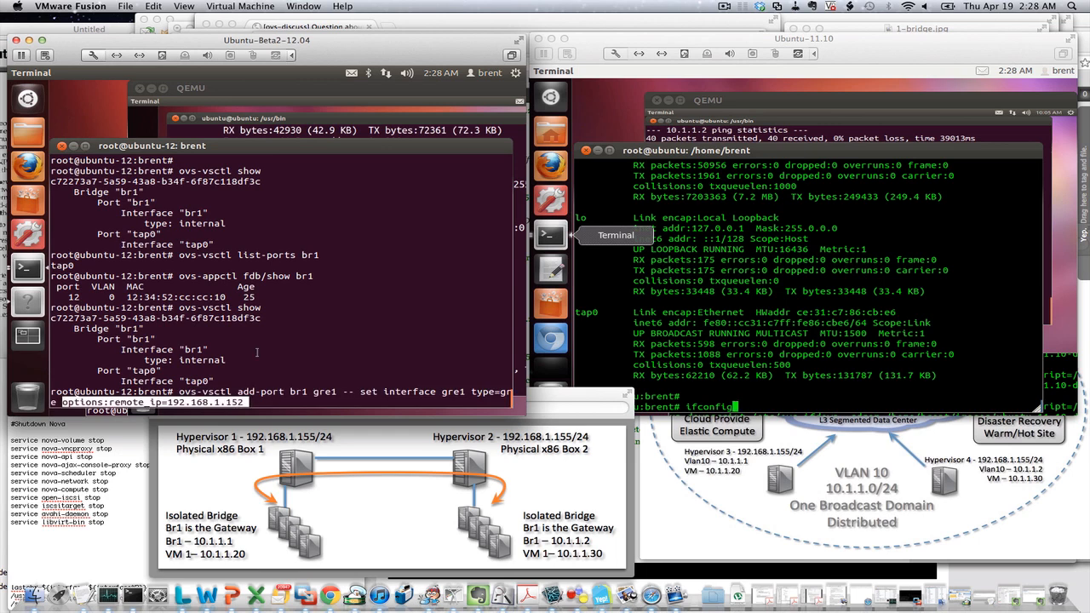
Create gre1 on br1 toward 192.168.1.152 and list br1's learned MAC addresses
{"action": "key", "text": "Return"}
{"action": "type", "text": "ovs-vsctl show"}
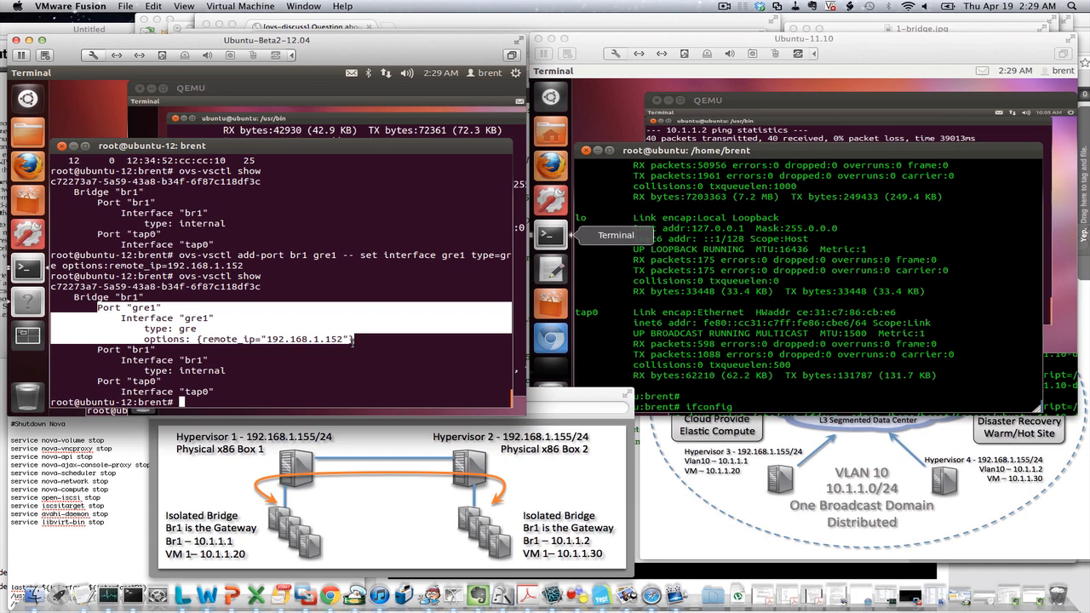
{"action": "type", "text": "ovs-appctl fdb/show br1"}
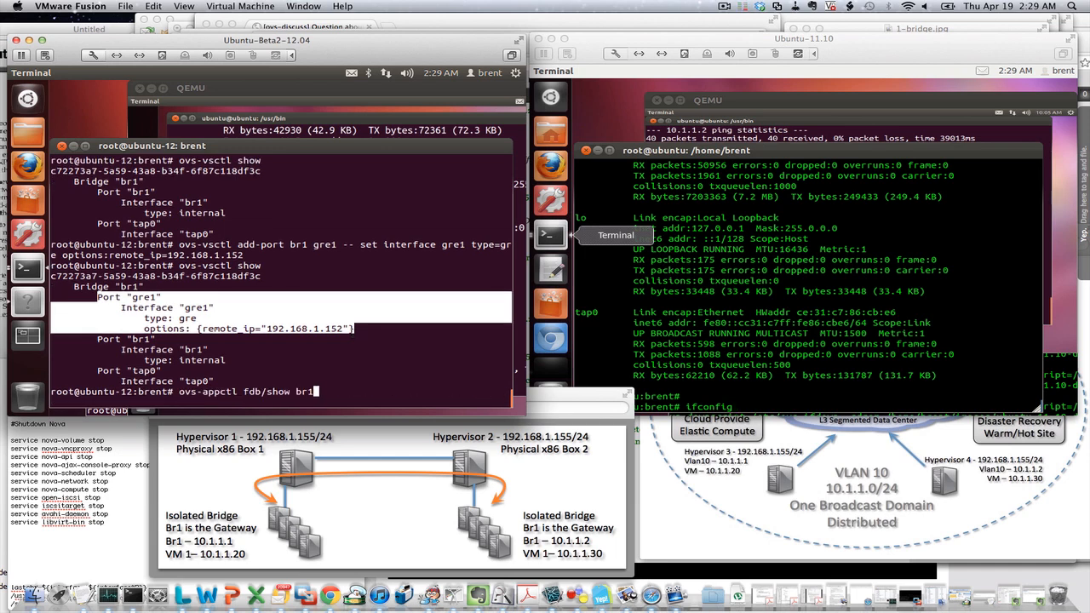
{"action": "key", "text": "Return"}
{"action": "type", "text": "ovs-vsctl list-ports br1"}
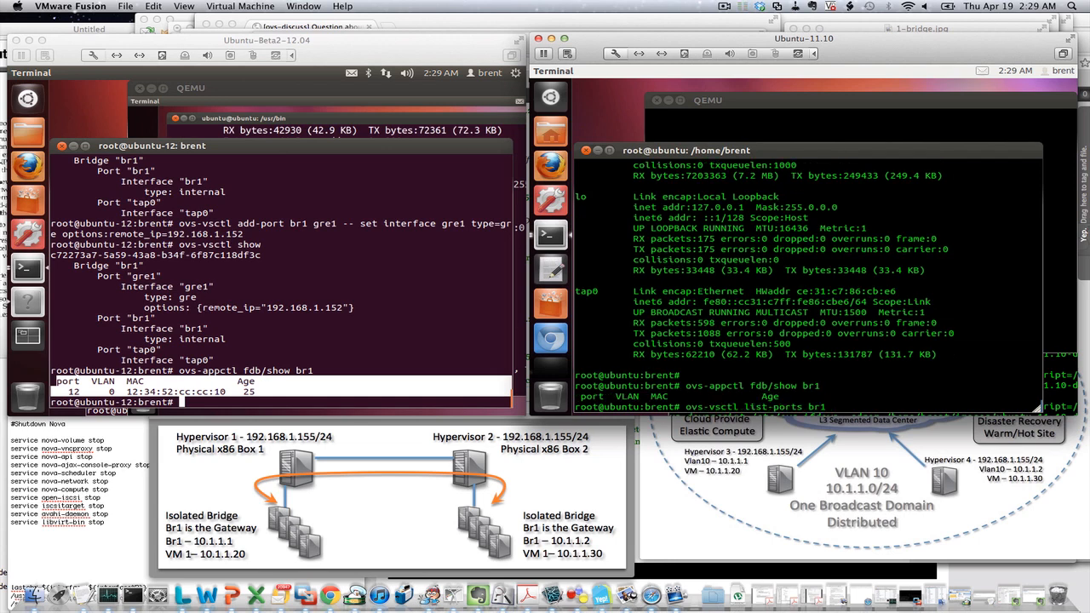
Show hypervisor 2's br1 with gre1 toward 192.168.1.155 and bring its guest console forward
{"action": "type", "text": "cat /home/brent/Downloads/commands.sh"}
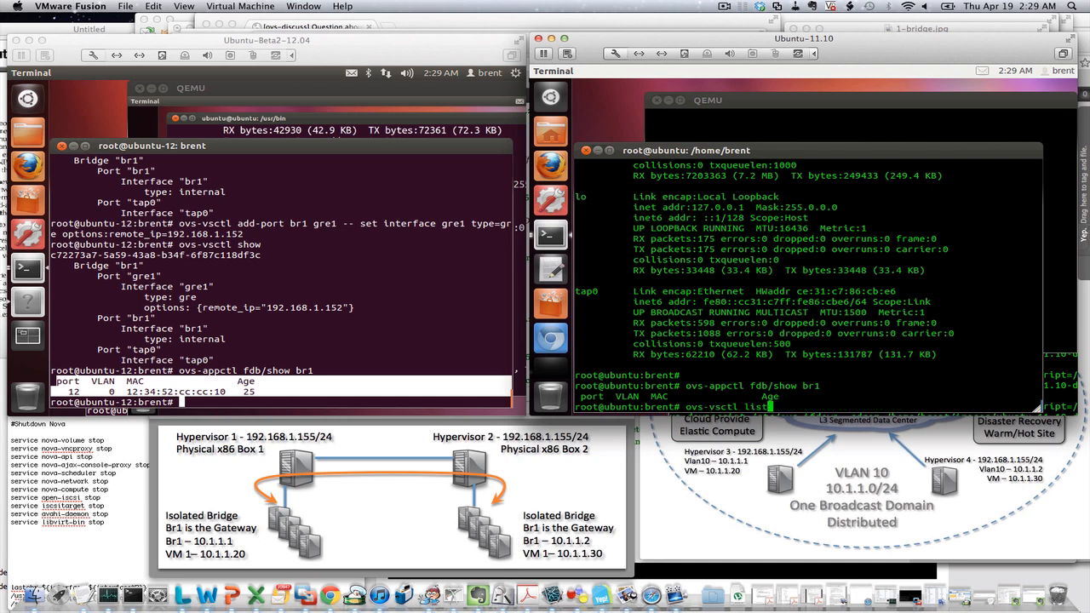
{"action": "key", "text": "Return"}
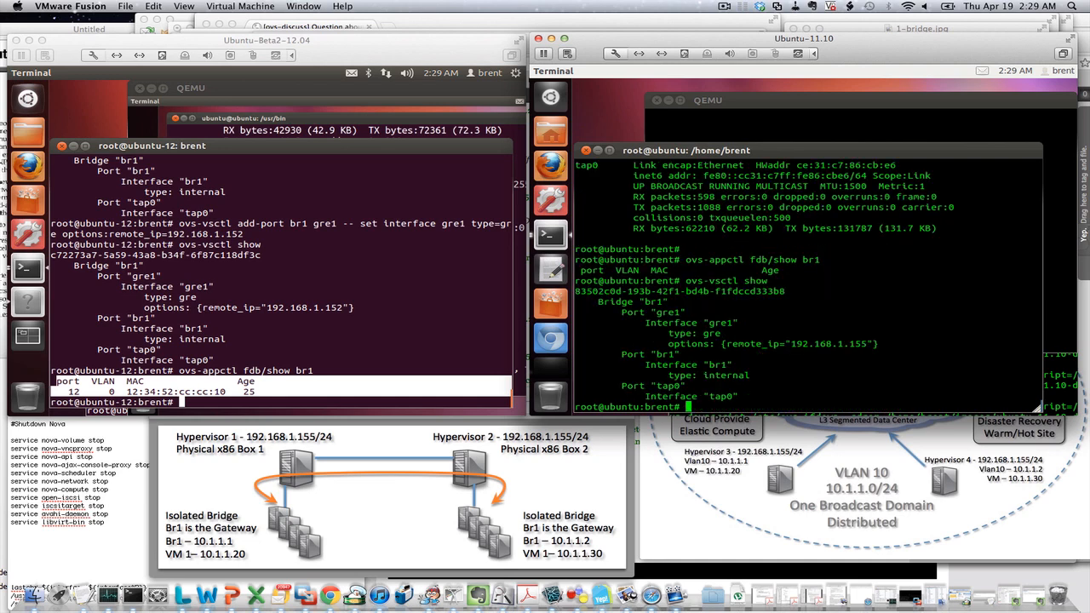
{"action": "double_click", "coordinate": [673, 395]}
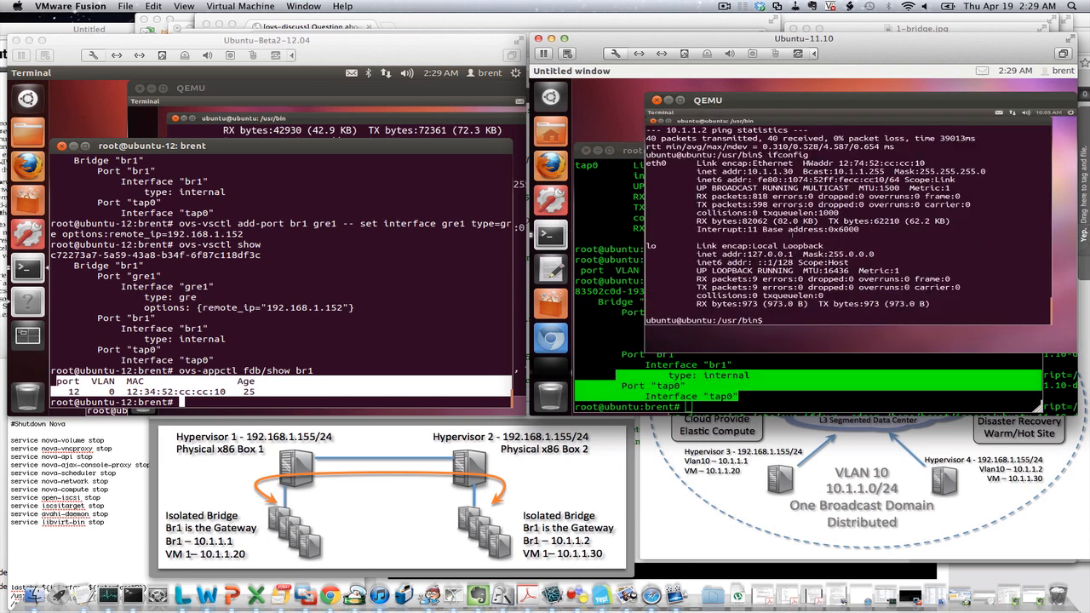
Show the second guest's 10.1.1.30 address and ping 10.1.1.2
{"action": "type", "text": "ifconfig"}
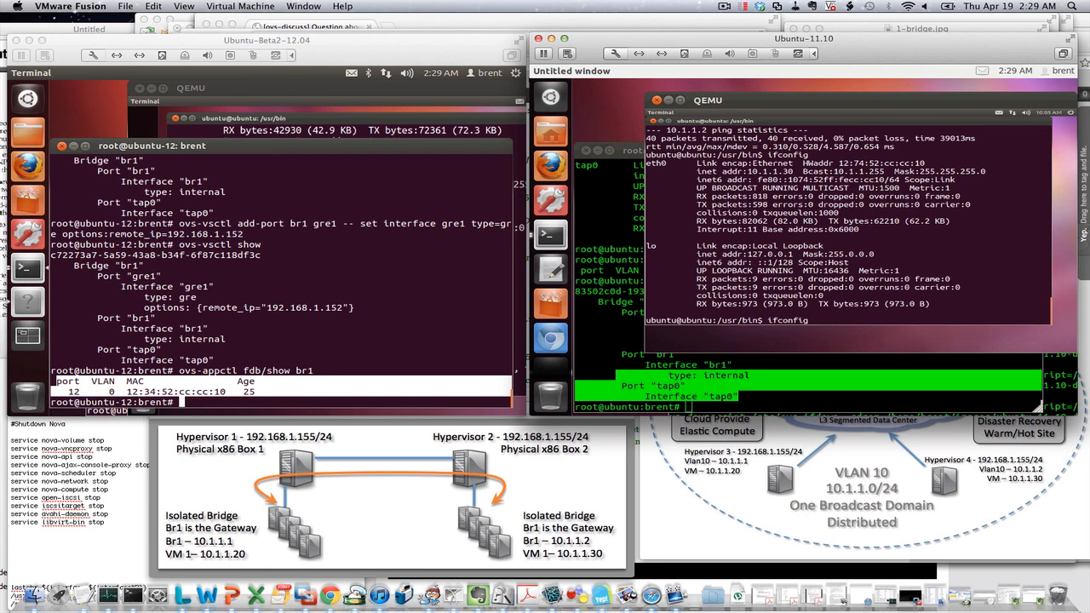
{"action": "type", "text": "ping 10.1.1.2"}
{"action": "type", "text": "ovs-appctl fdb/show br1"}
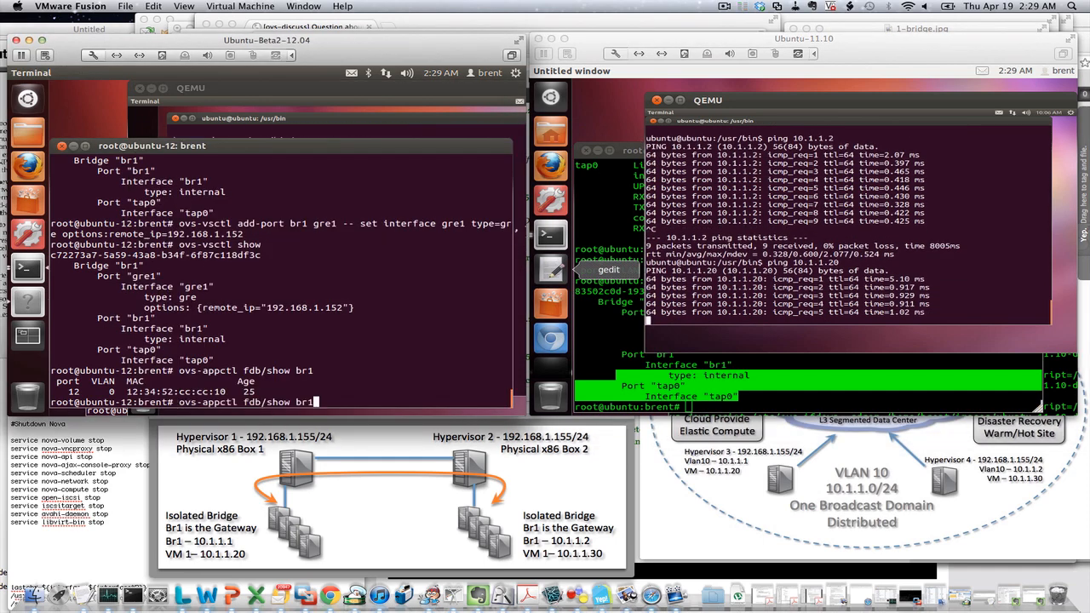
Rerun ovs-appctl fdb/show br1 to list the MACs now learned over the tunnel
{"action": "key", "text": "Return"}
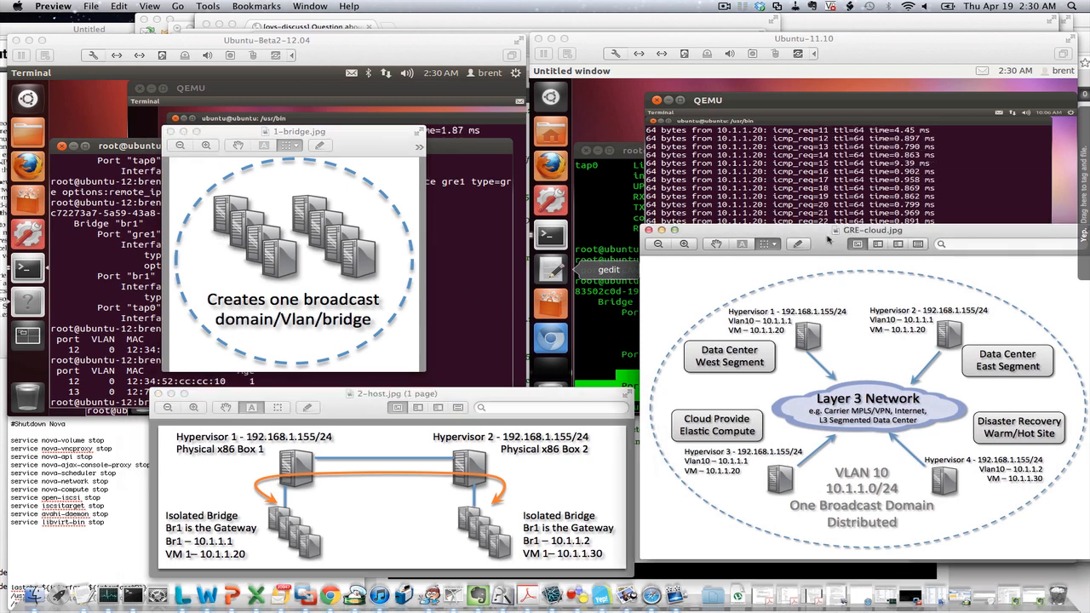
Drag the GRE-cloud Layer 3 diagram into position beside the 1-bridge and 2-host diagrams
{"action": "left_click_drag", "start_coordinate": [872, 230], "coordinate": [797, 189]}
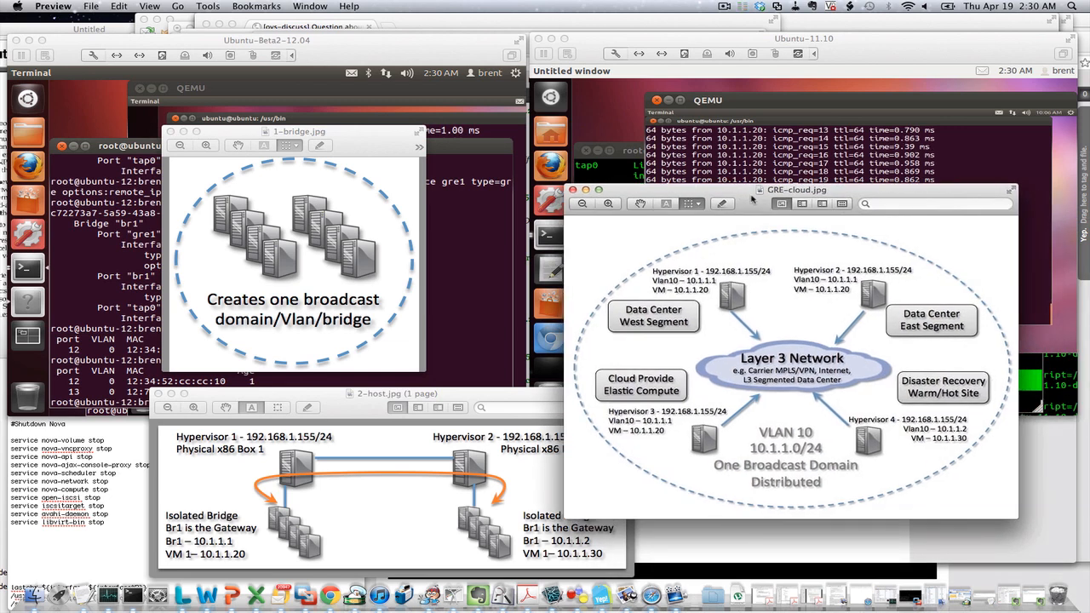